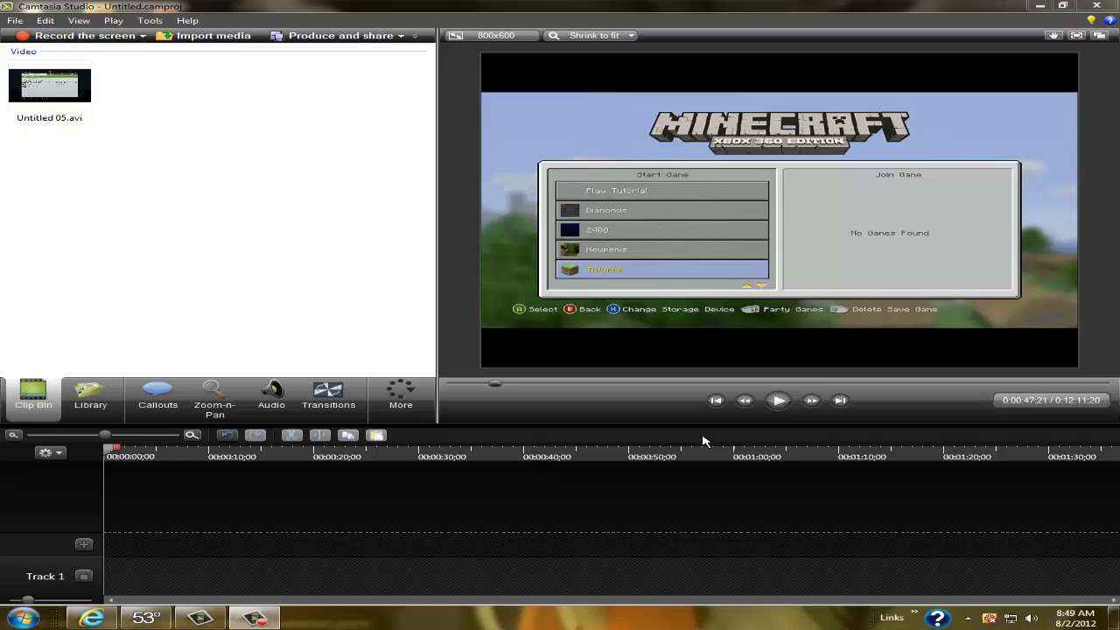
pyautogui.moveTo(674, 374)
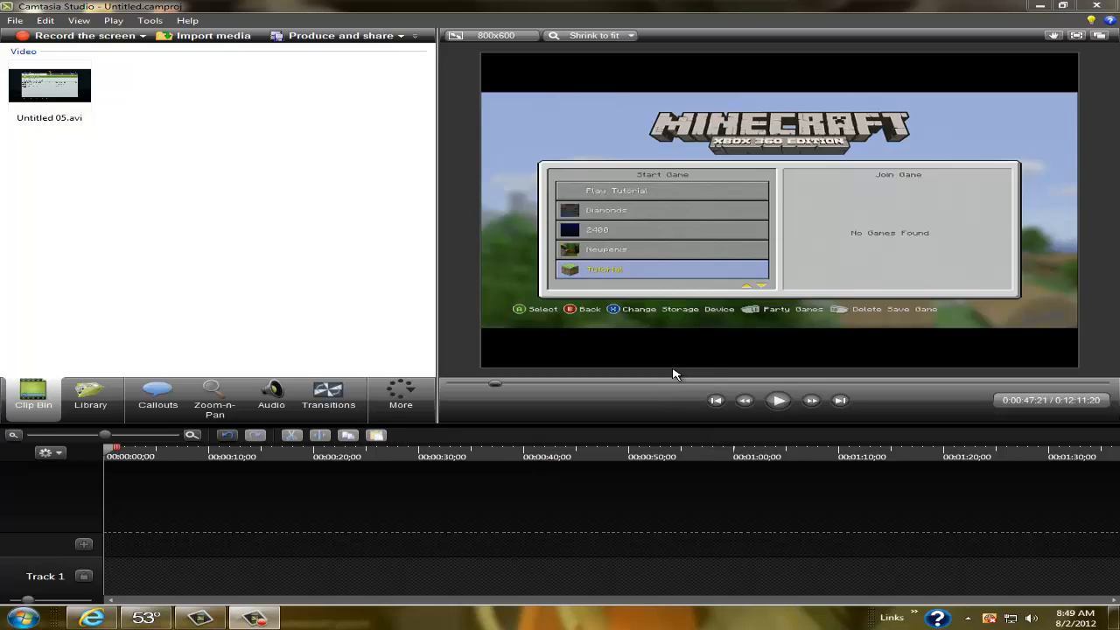
pyautogui.moveTo(171, 156)
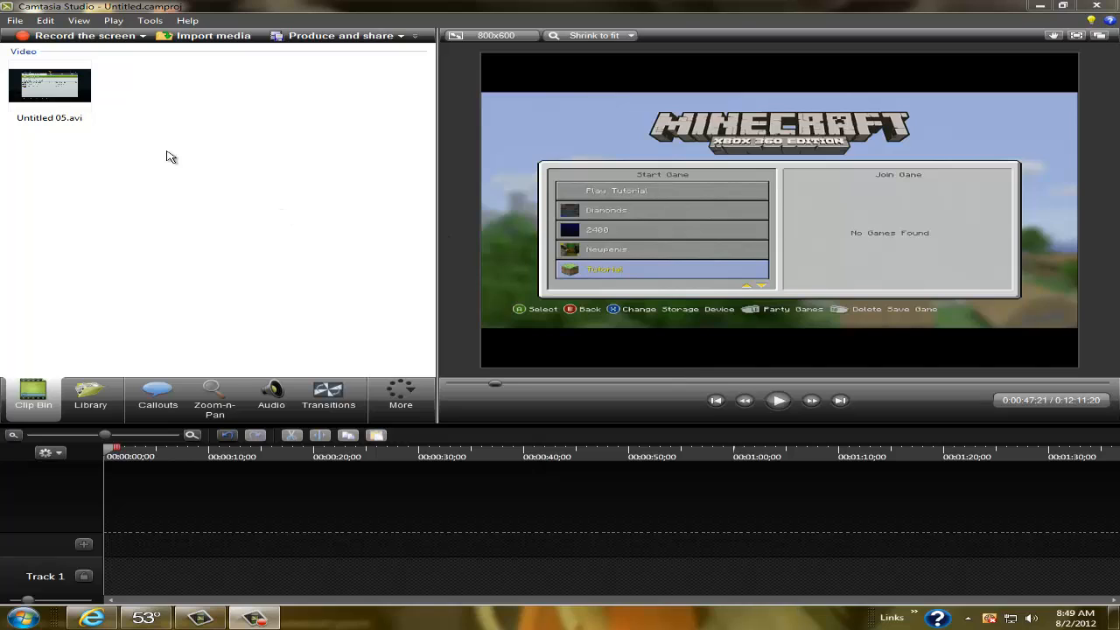
pyautogui.moveTo(83, 123)
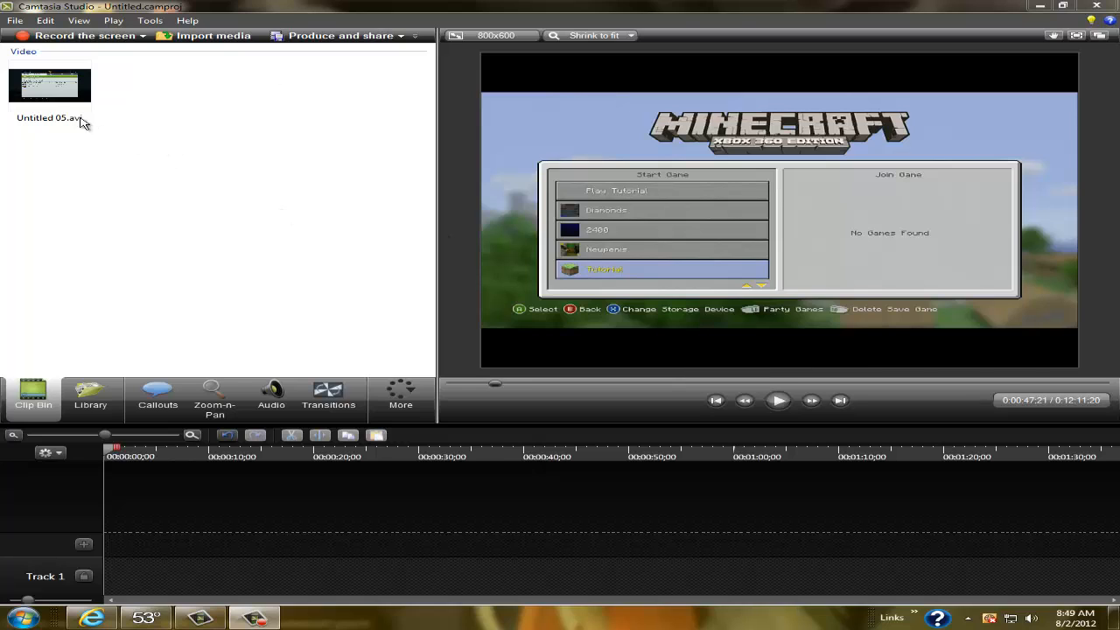
pyautogui.moveTo(208, 245)
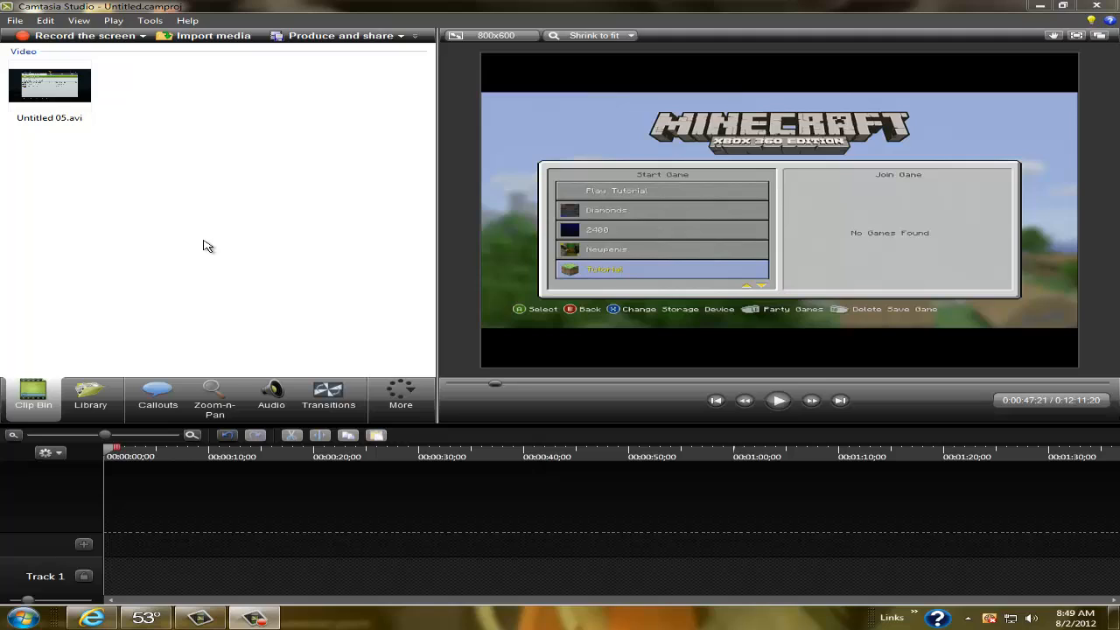
pyautogui.moveTo(138, 407)
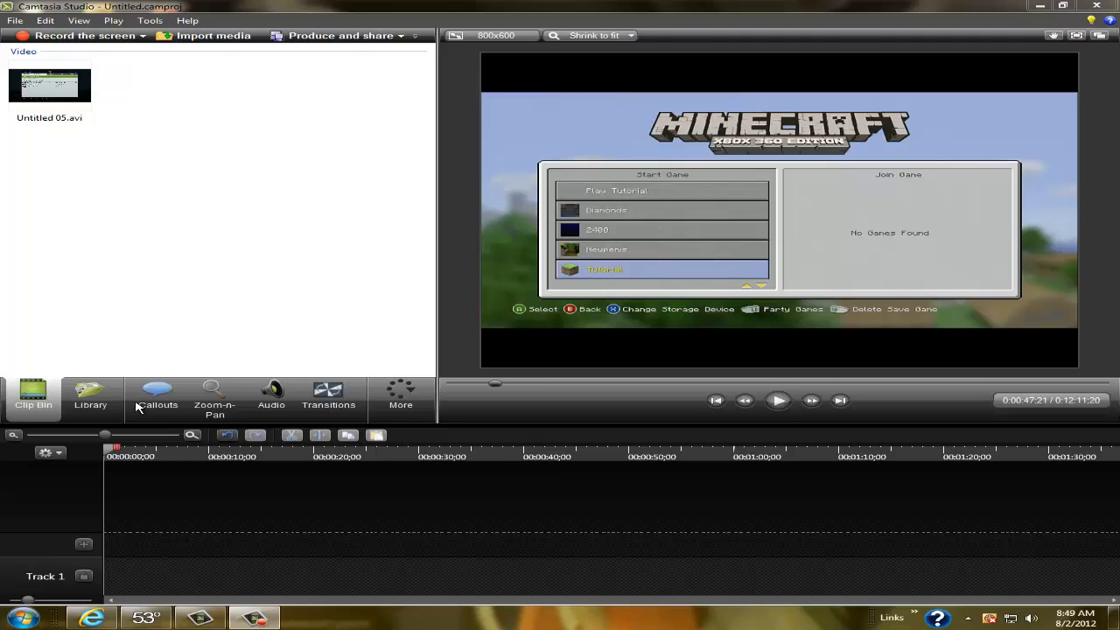
# - Dismiss the performance warning, play the captured clip, then launch Blackmagic Media Express
pyautogui.click(49, 85)
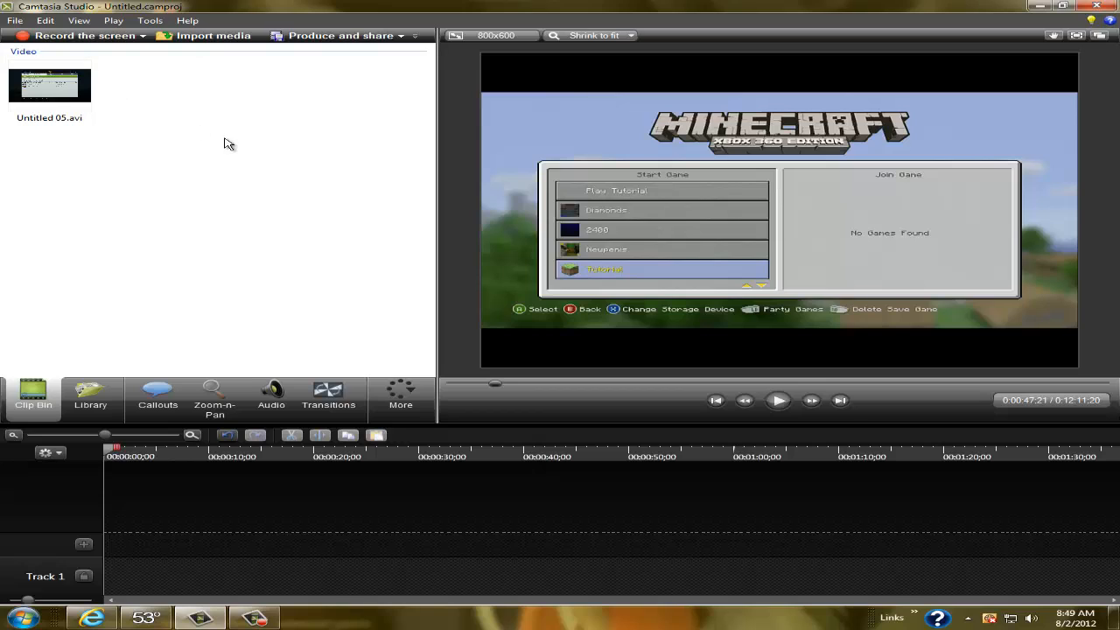
pyautogui.moveTo(157, 87)
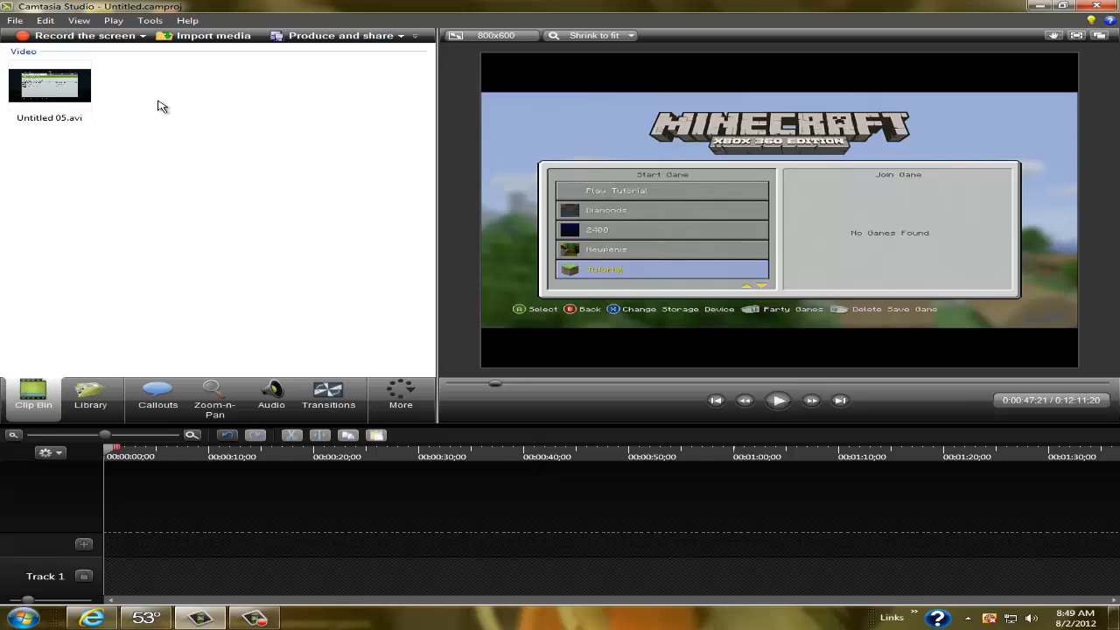
pyautogui.moveTo(172, 112)
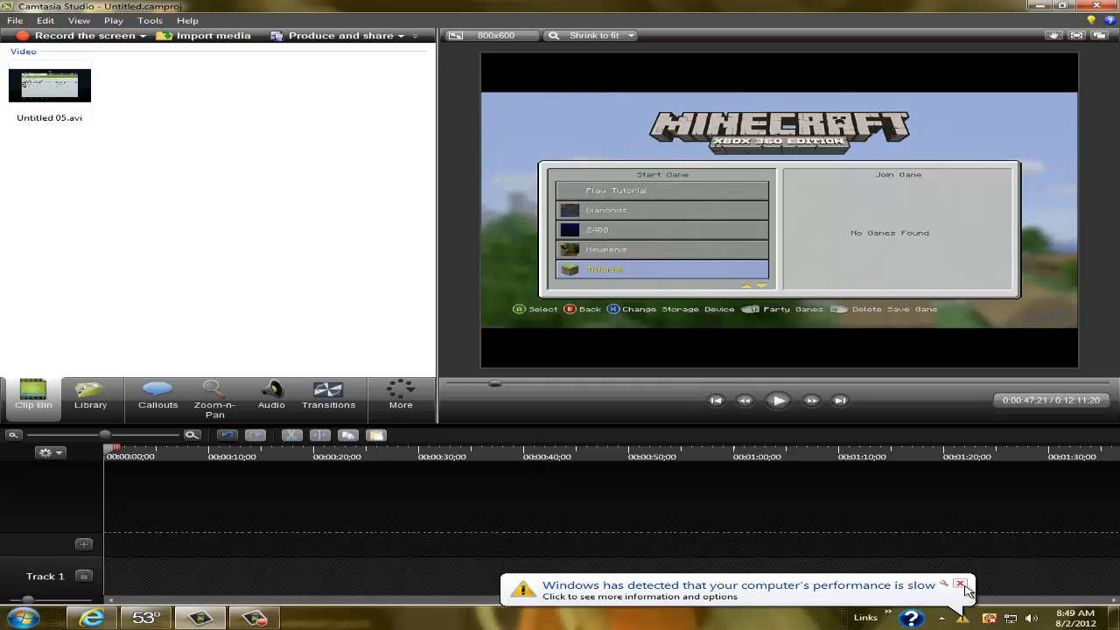
pyautogui.click(961, 583)
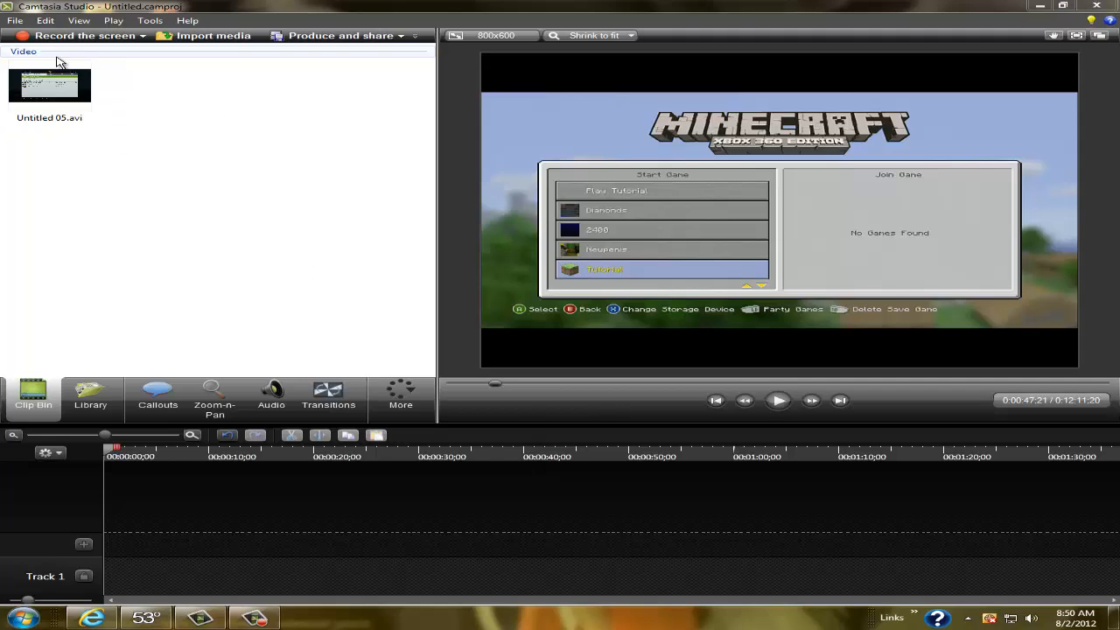
pyautogui.click(49, 85)
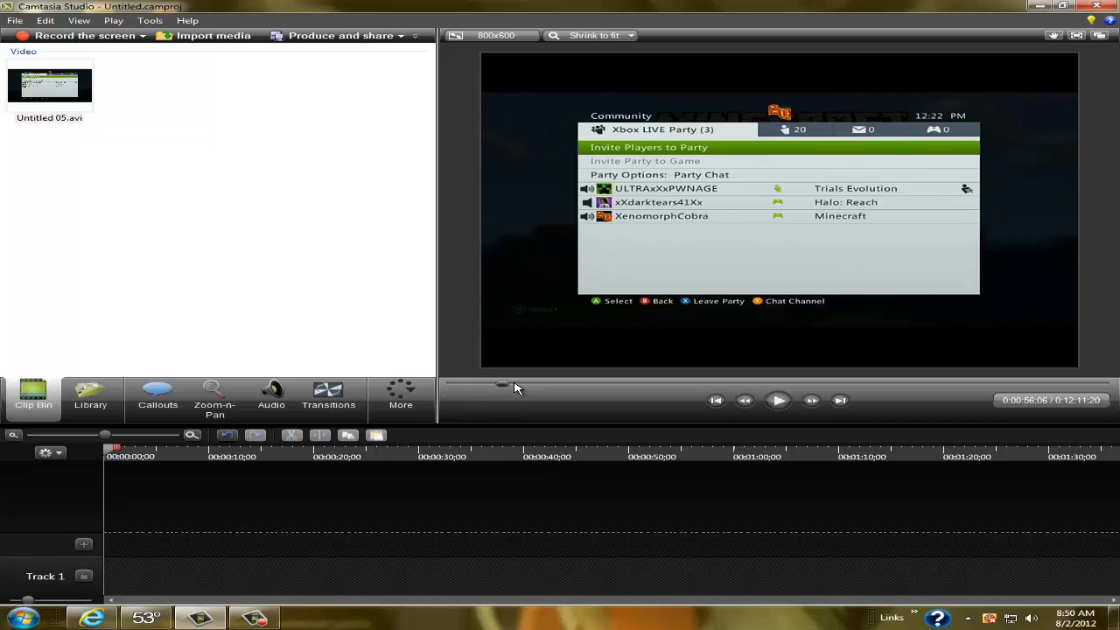
pyautogui.click(778, 400)
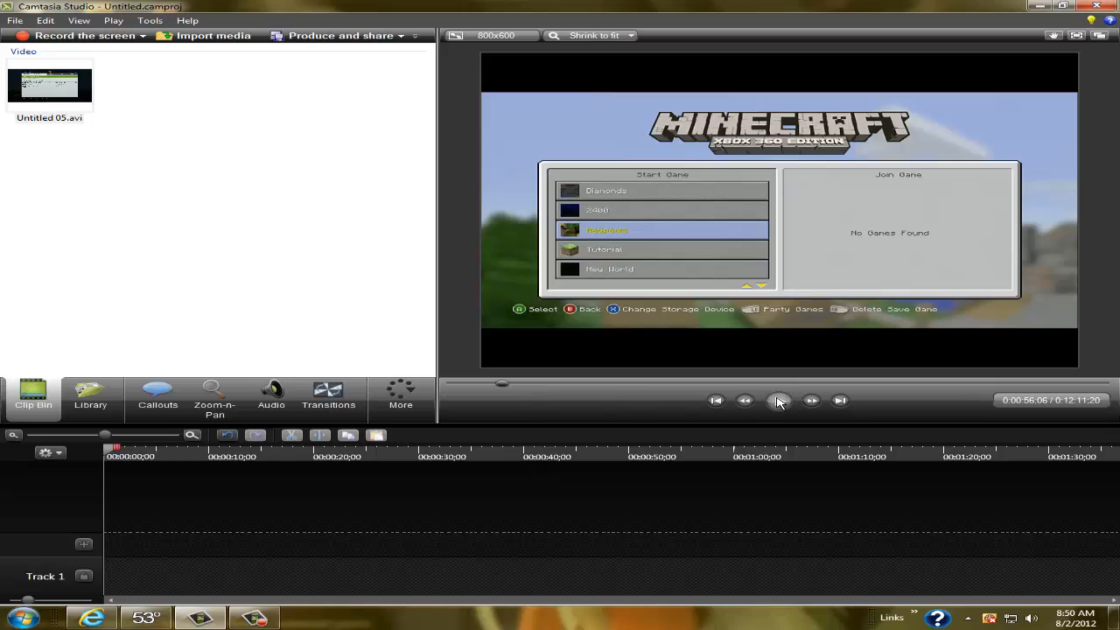
pyautogui.click(777, 400)
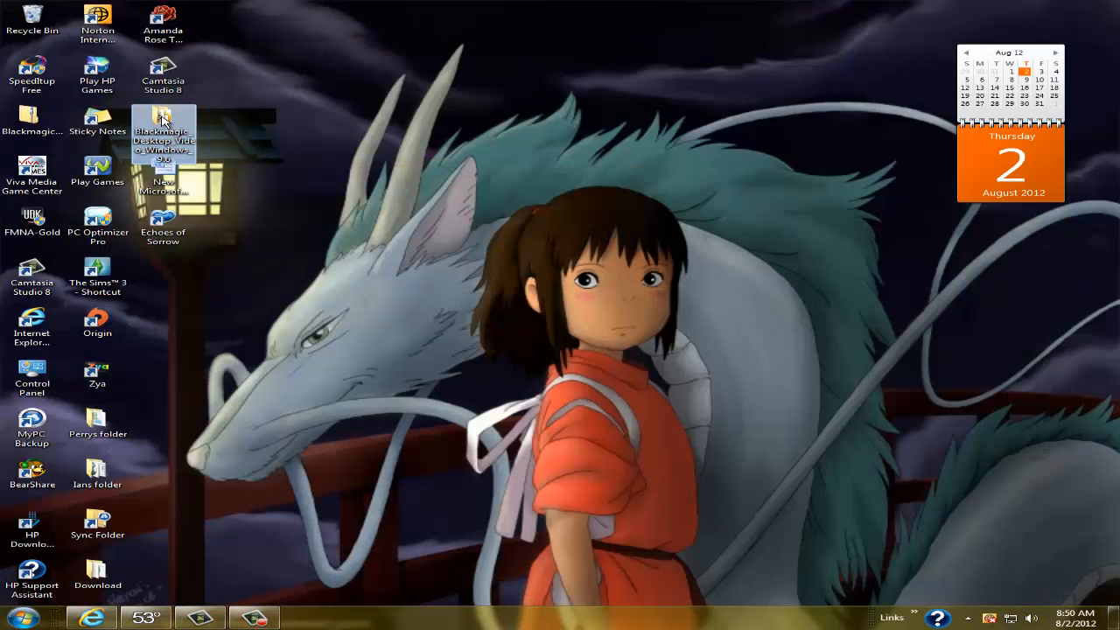
pyautogui.doubleClick(164, 135)
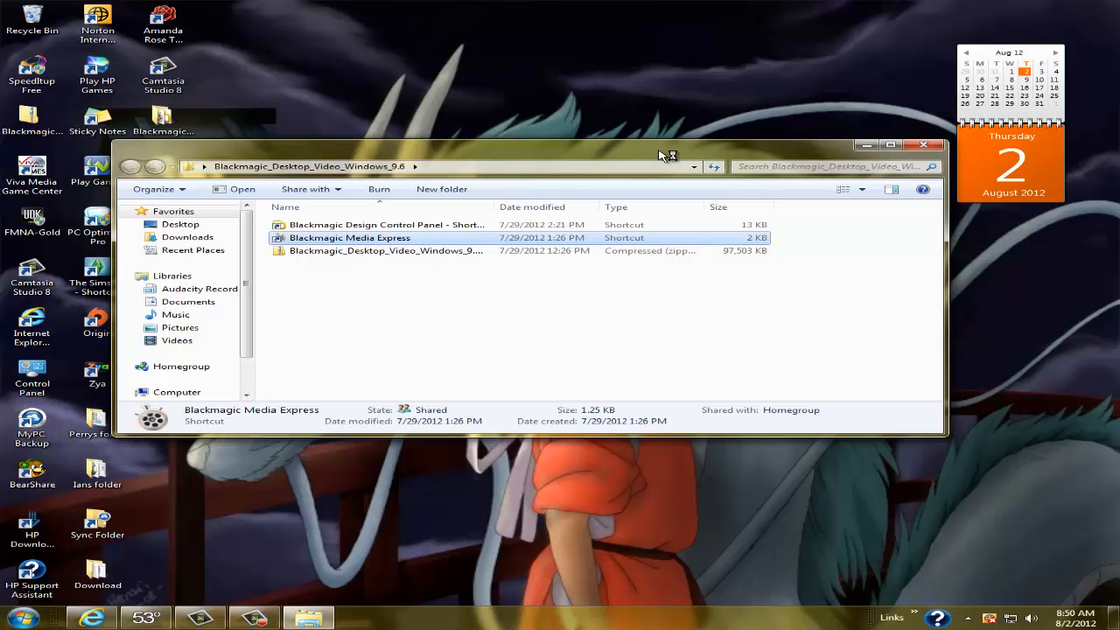
pyautogui.doubleClick(350, 237)
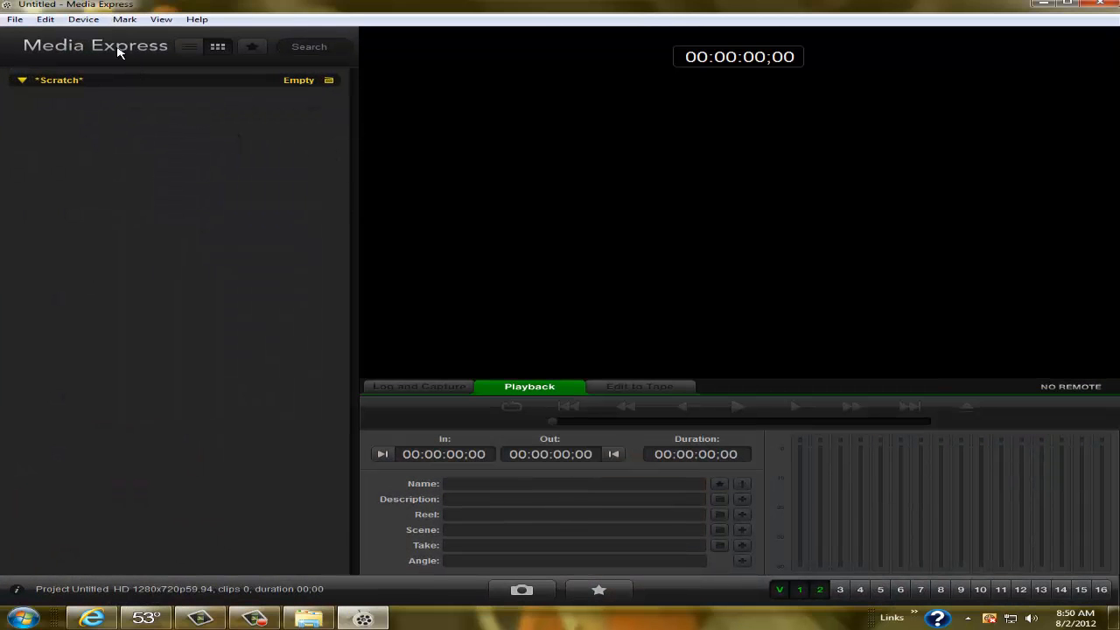
# - Open the recent project 'BF3 Gameplay.xml' and load clip Untitled 04
pyautogui.click(14, 19)
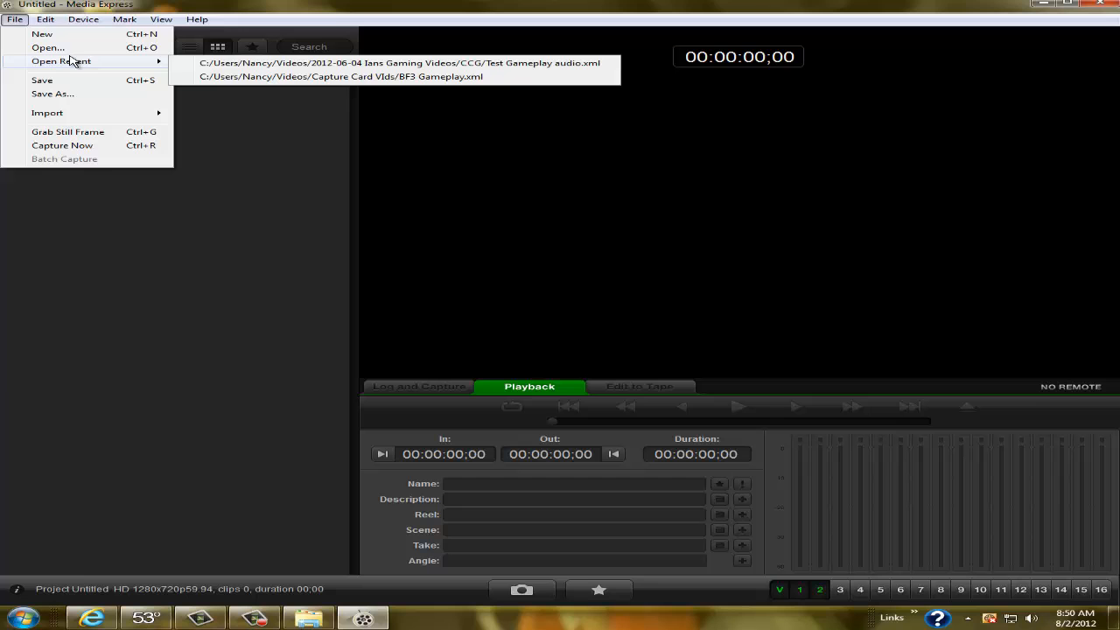
pyautogui.click(343, 77)
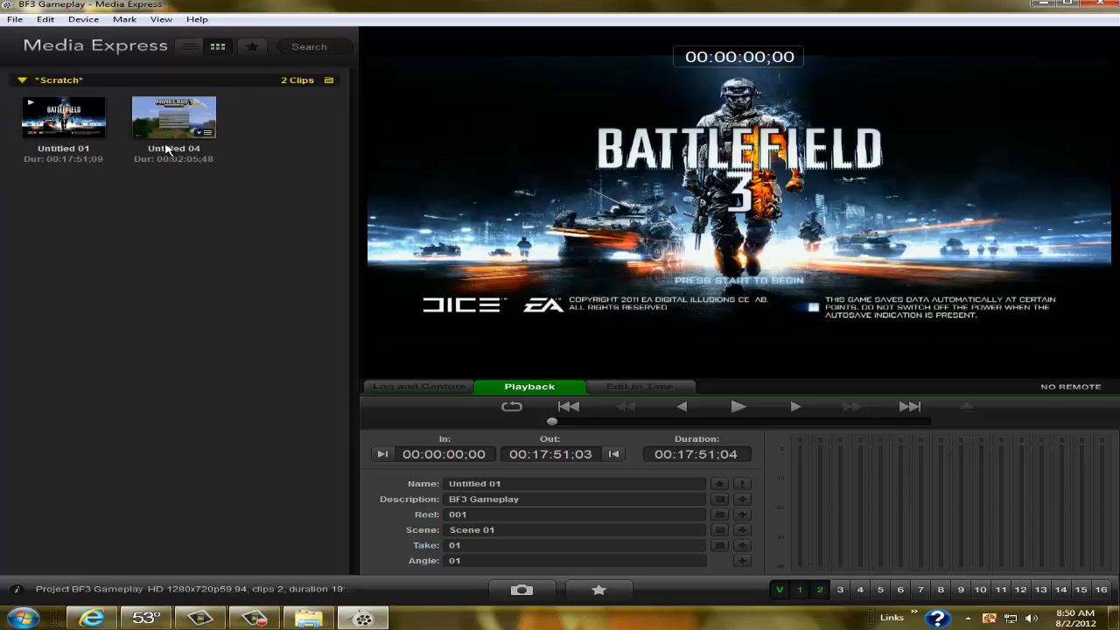
pyautogui.doubleClick(174, 118)
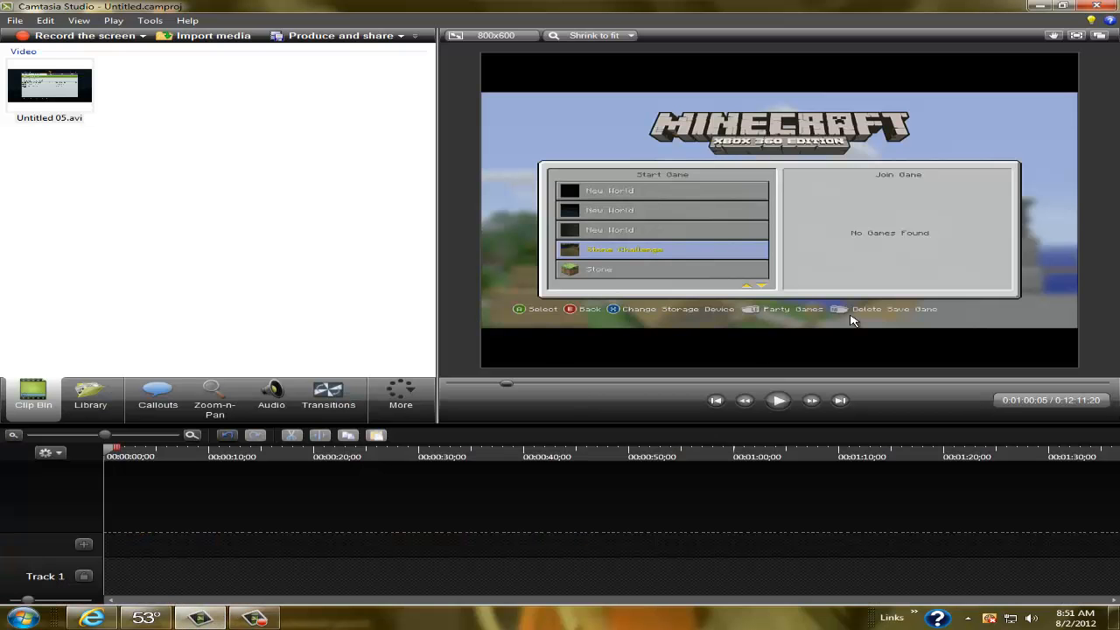
pyautogui.moveTo(471, 167)
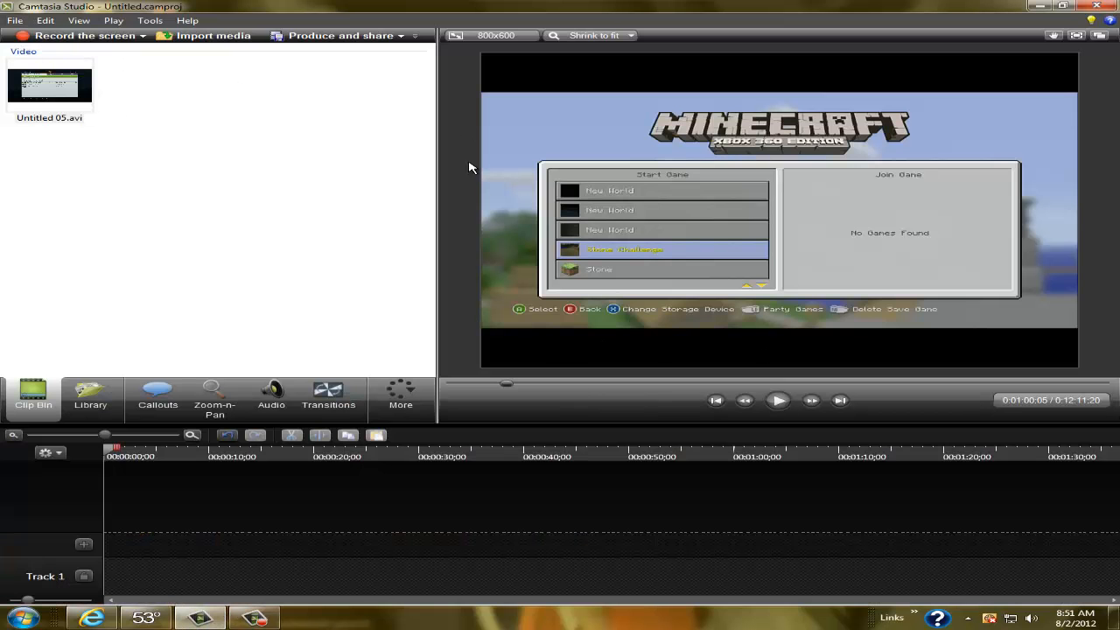
pyautogui.moveTo(257, 79)
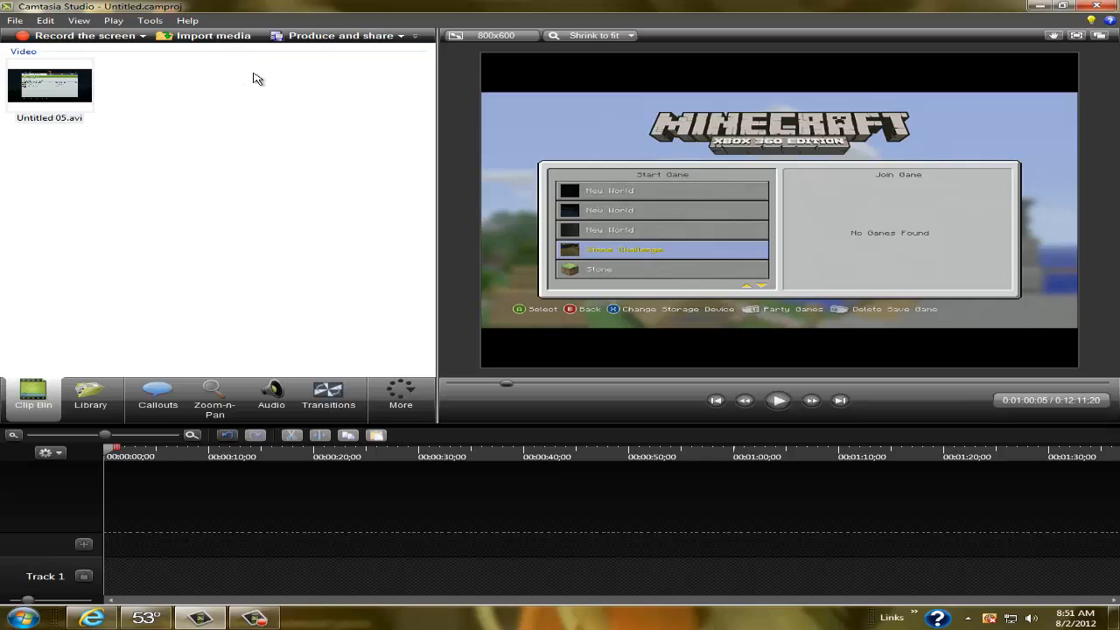
pyautogui.moveTo(190, 565)
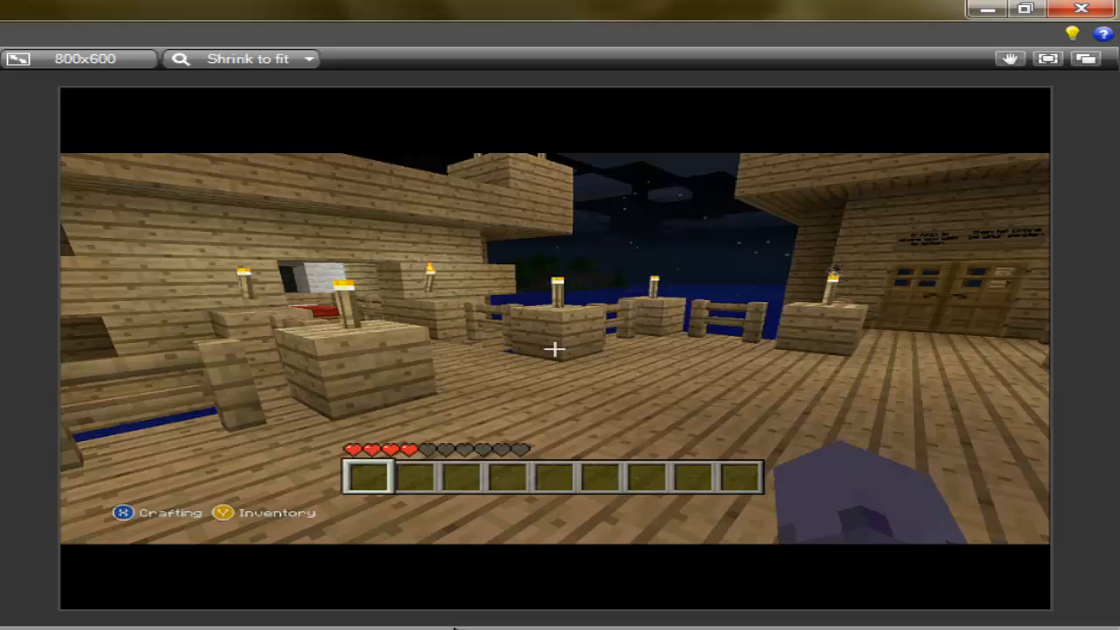
pyautogui.moveTo(556, 350)
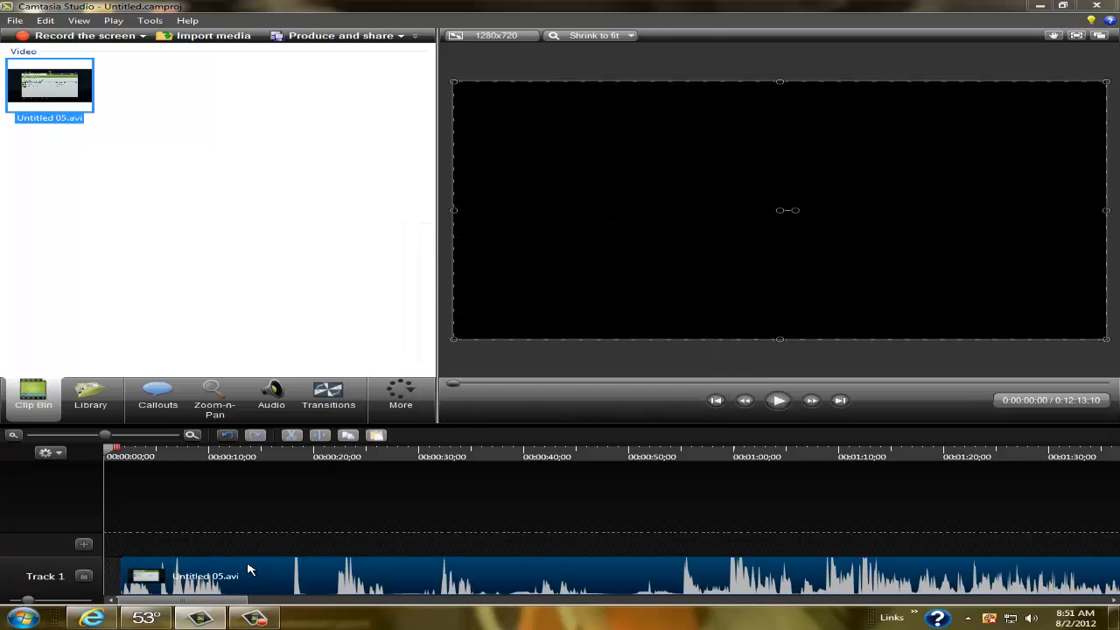
# - Play and pause the timeline clip, then list the Production Wizard output presets
pyautogui.click(776, 400)
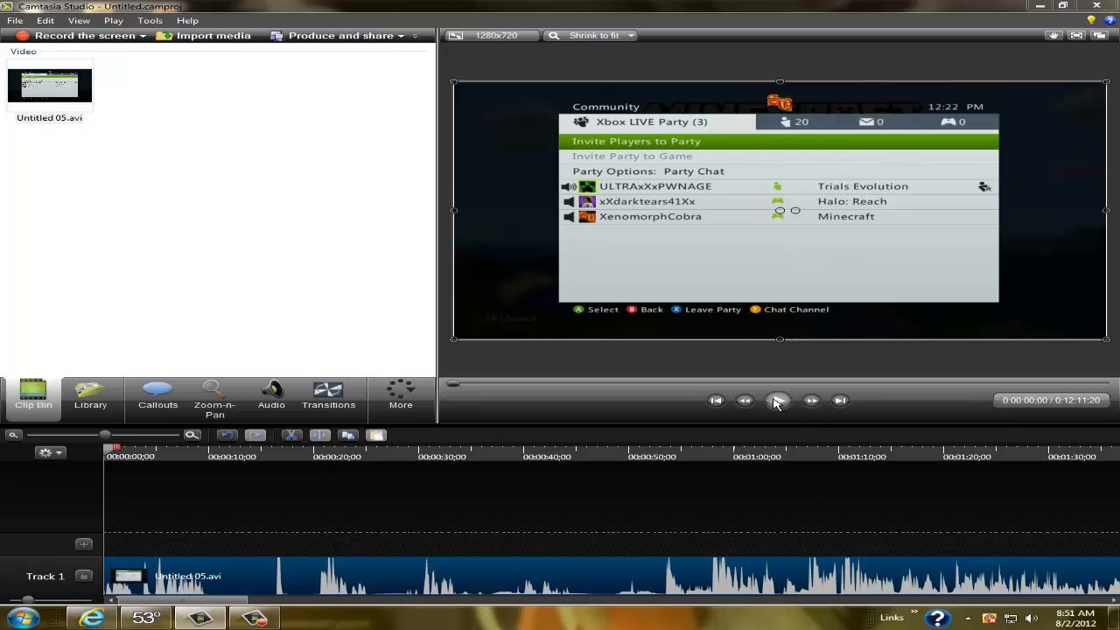
pyautogui.click(778, 399)
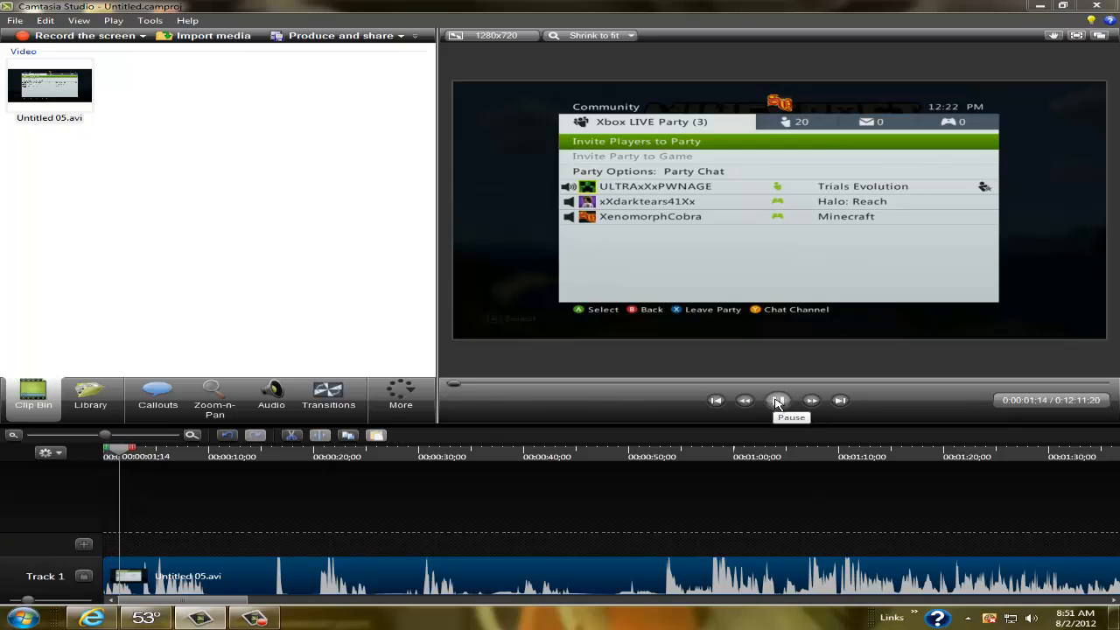
pyautogui.click(777, 400)
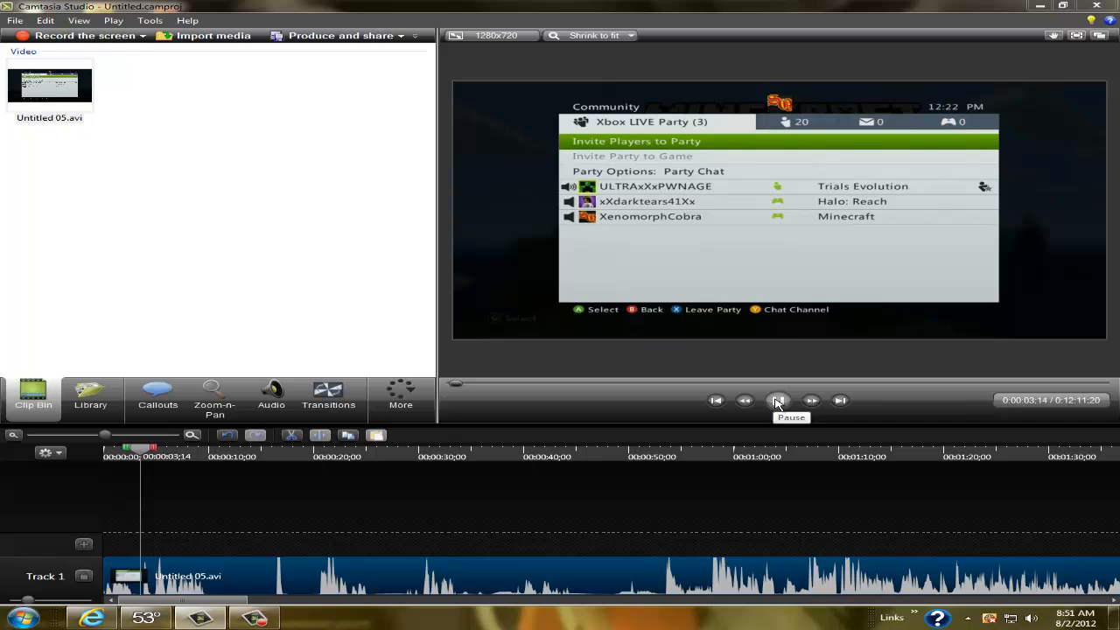
pyautogui.click(778, 400)
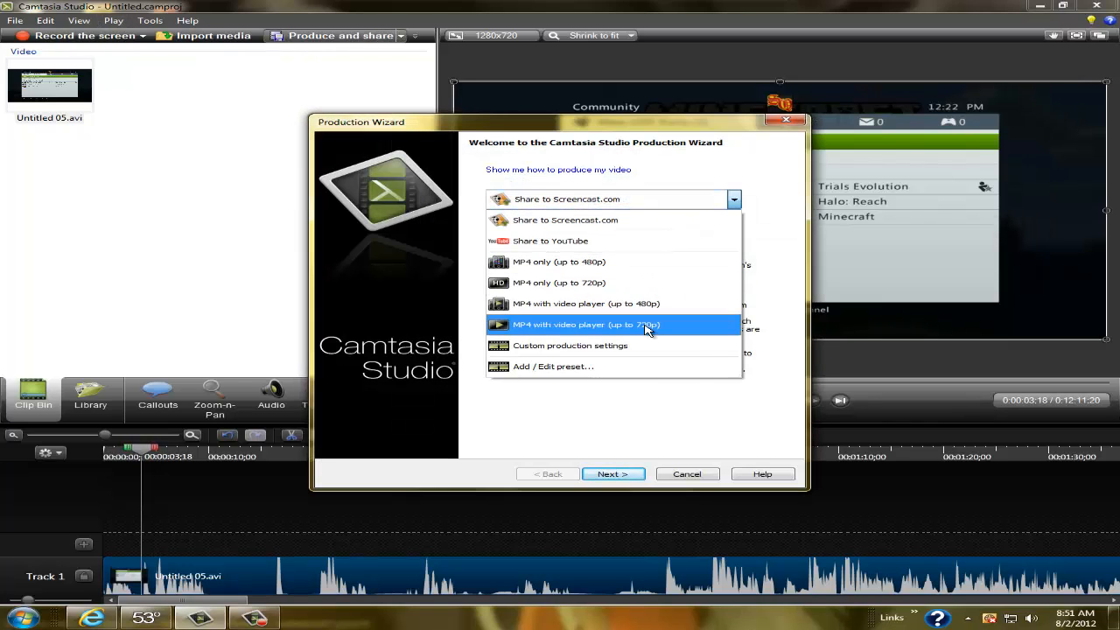
# - Produce an MP4 with video player (up to 720p) named 'doesnt drop frames'
pyautogui.click(586, 325)
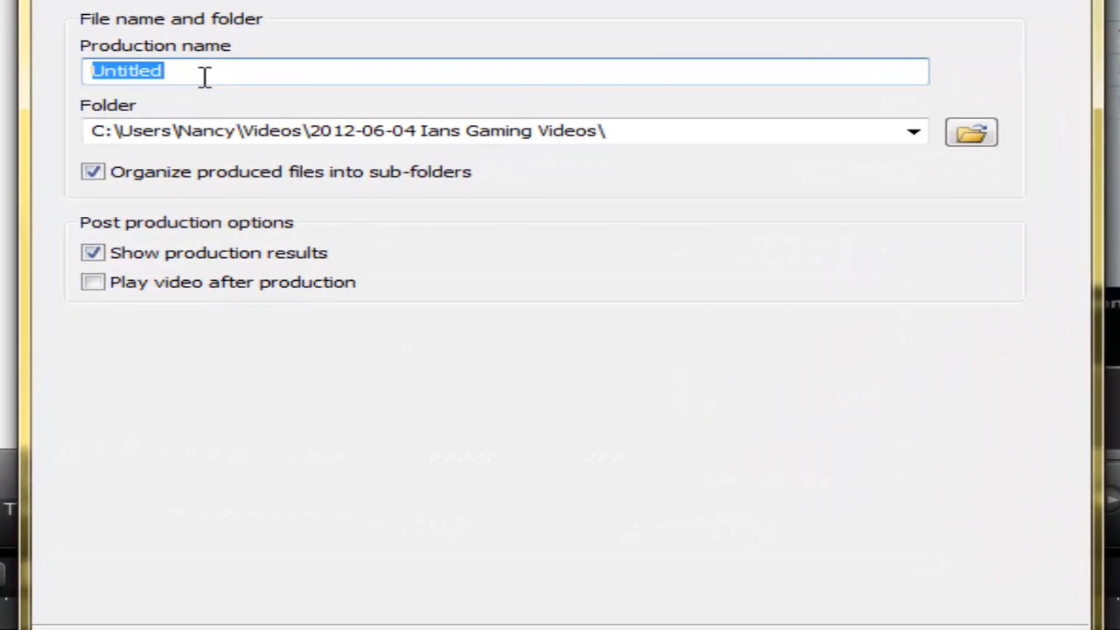
pyautogui.write('doesnt d')
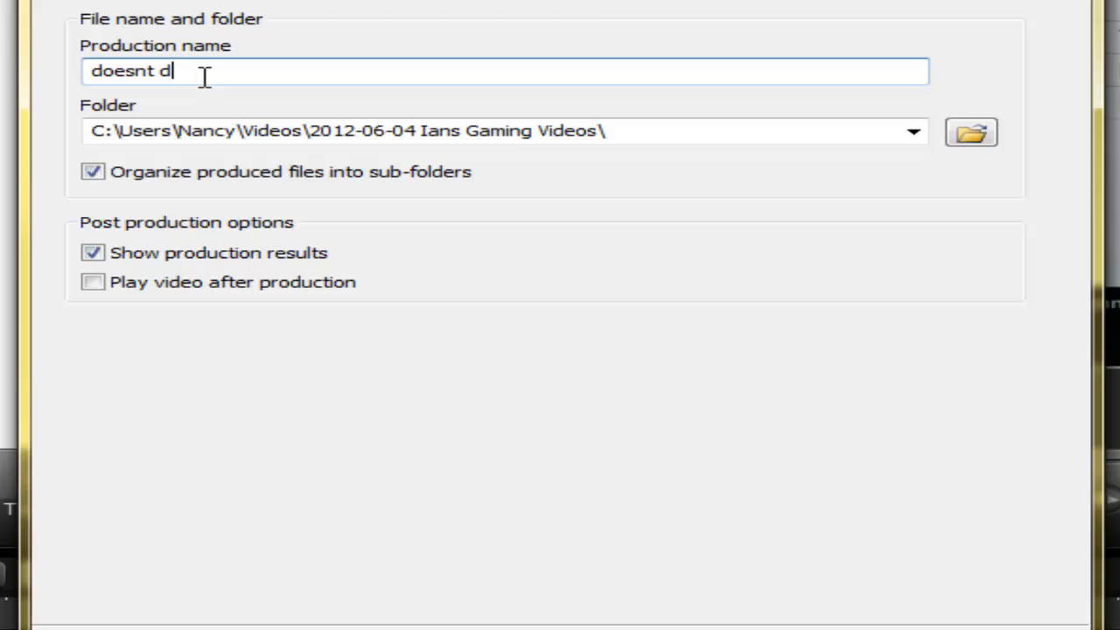
pyautogui.write('rop frames')
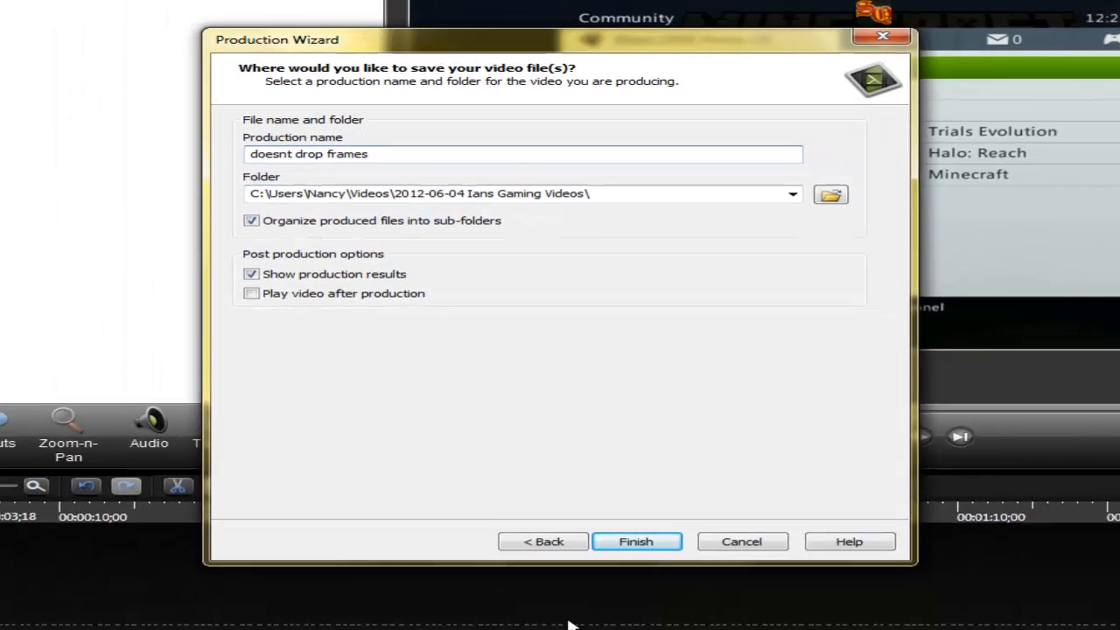
pyautogui.click(636, 542)
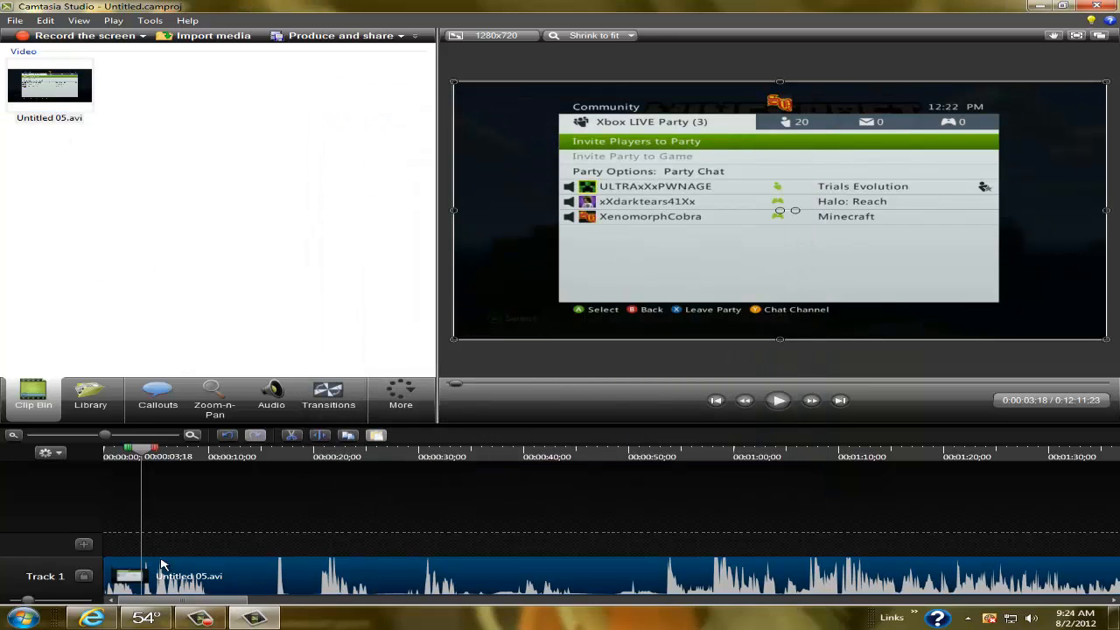
# - Remove the original AVI and import 'doesnt drop frames.mp4' onto Track 1
pyautogui.rightClick(48, 83)
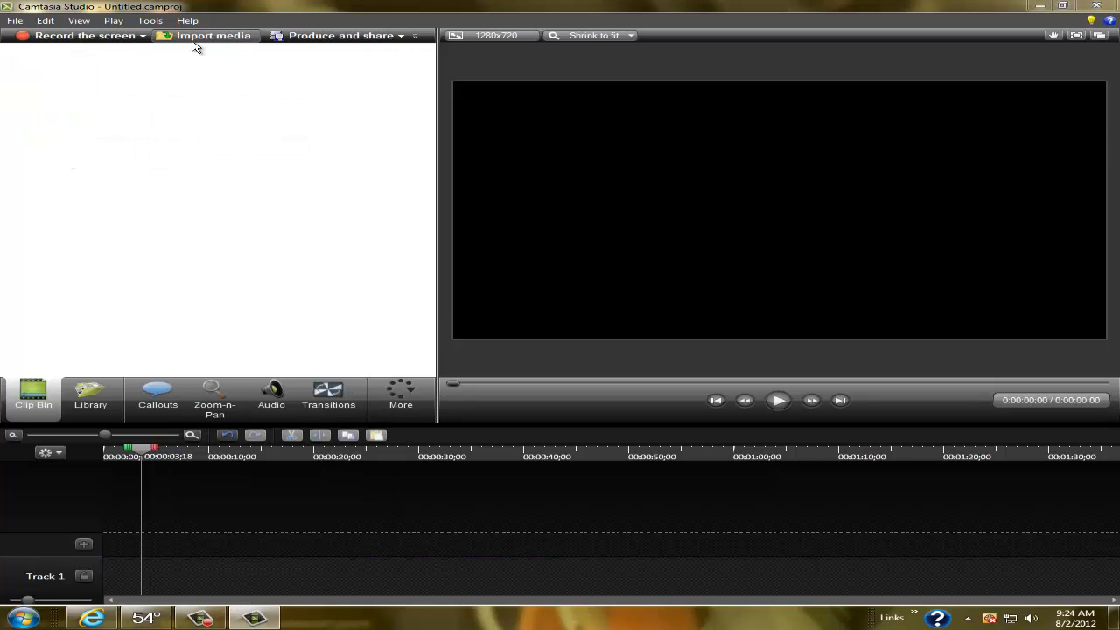
pyautogui.click(213, 36)
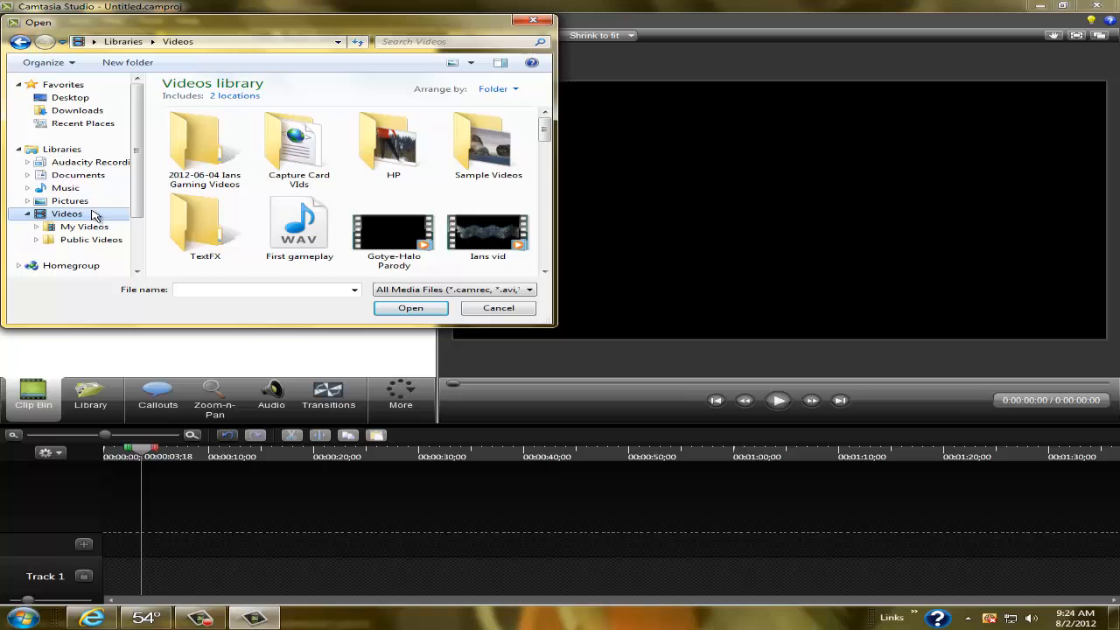
pyautogui.doubleClick(205, 144)
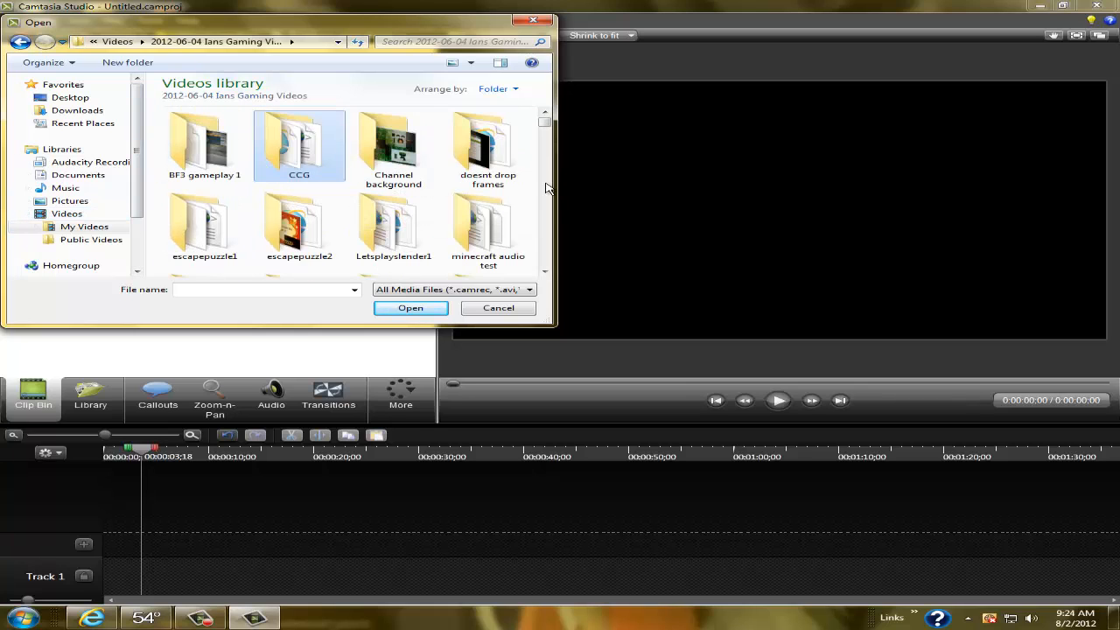
pyautogui.doubleClick(487, 144)
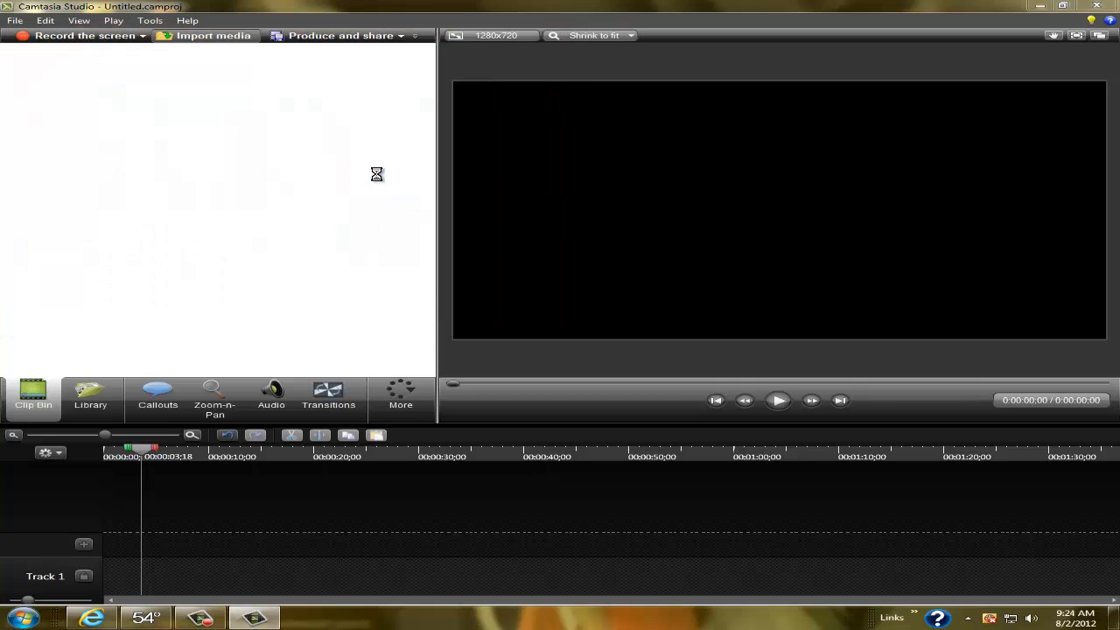
pyautogui.click(212, 35)
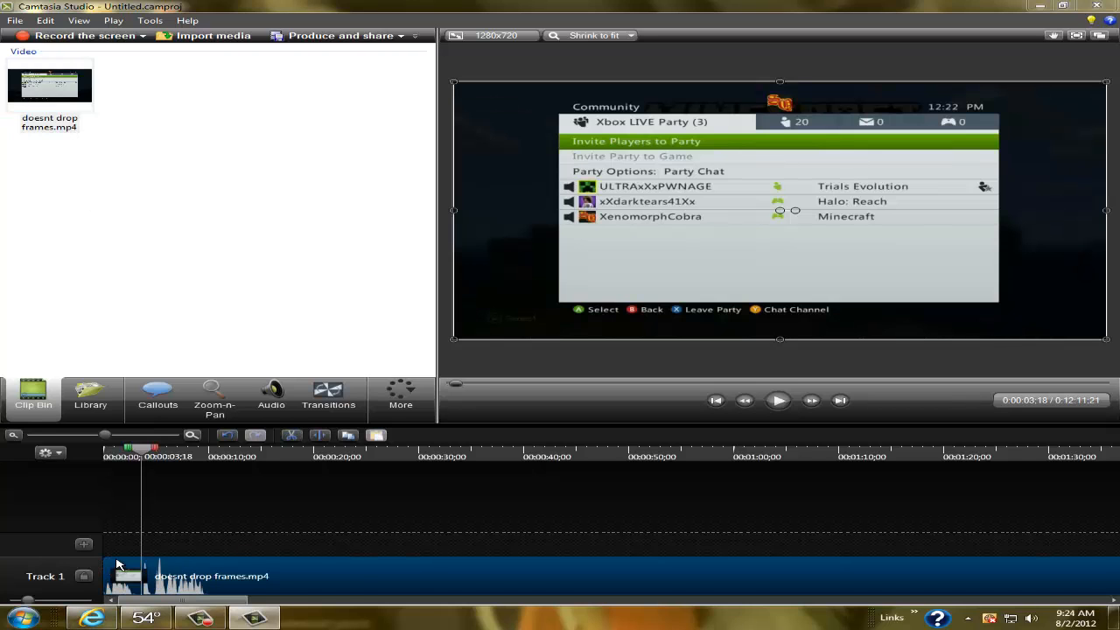
# - Rewind to the start and play 'doesnt drop frames.mp4' in the preview
pyautogui.click(777, 400)
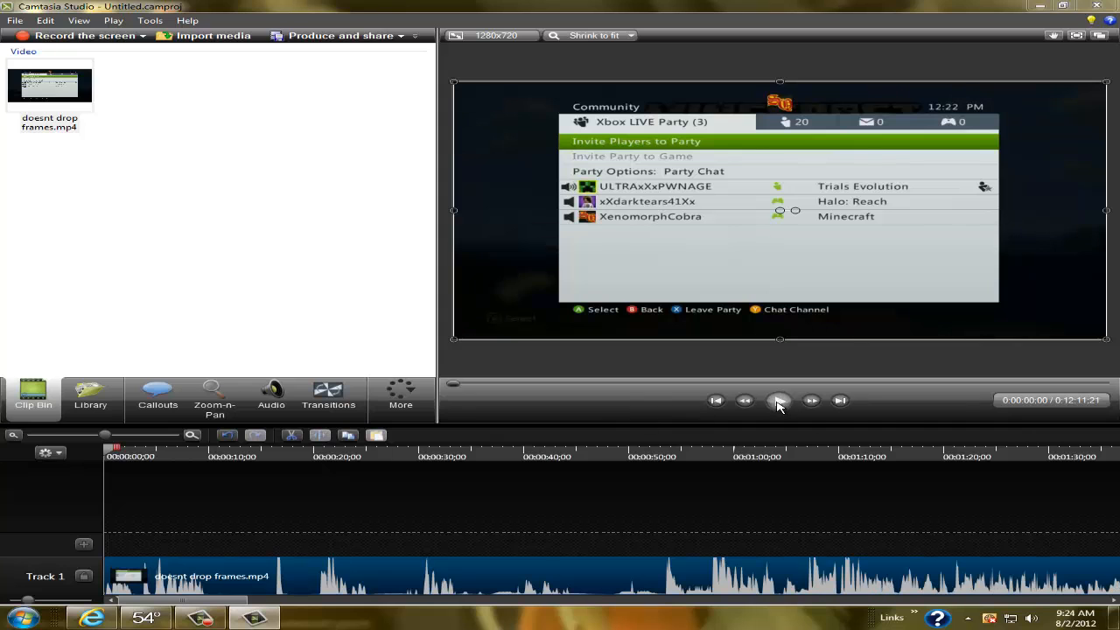
pyautogui.click(778, 400)
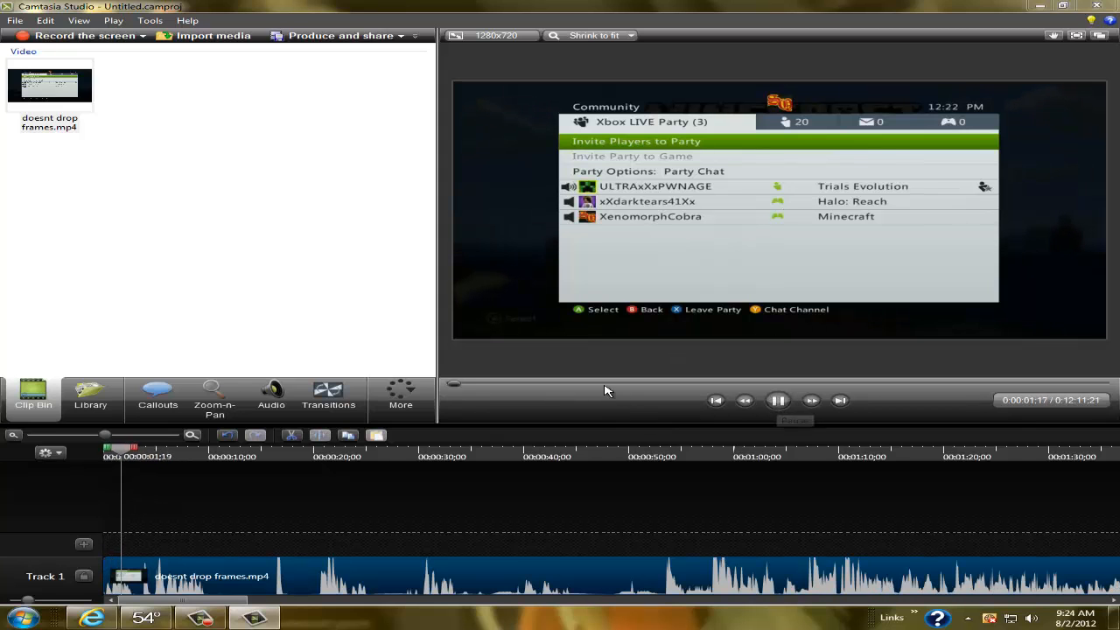